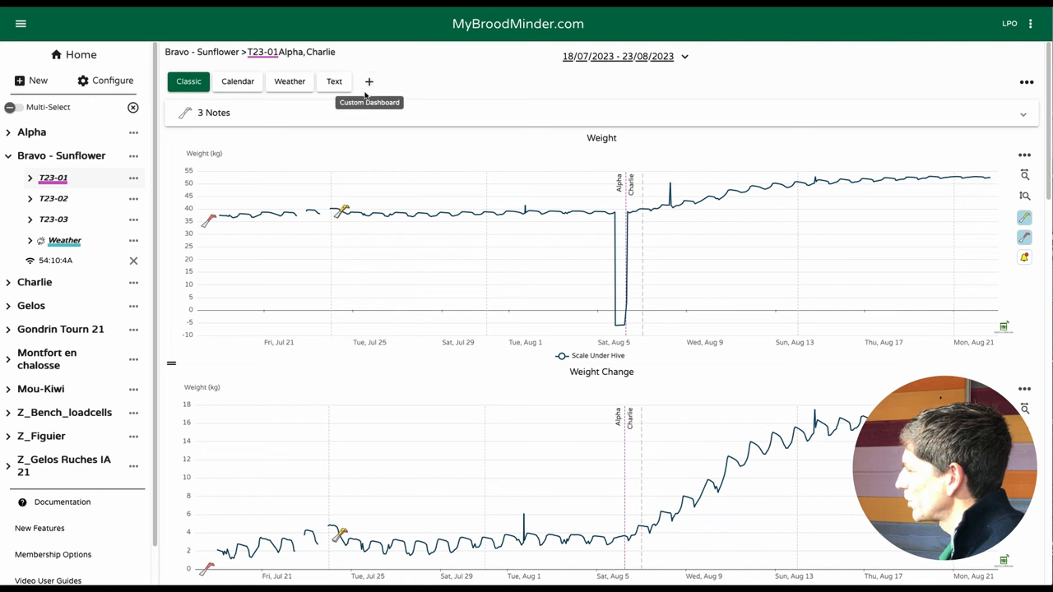
# - Create a custom dashboard named 'Weight' holding the Weight and Productivity charts for hive T23-01
pyautogui.click(368, 83)
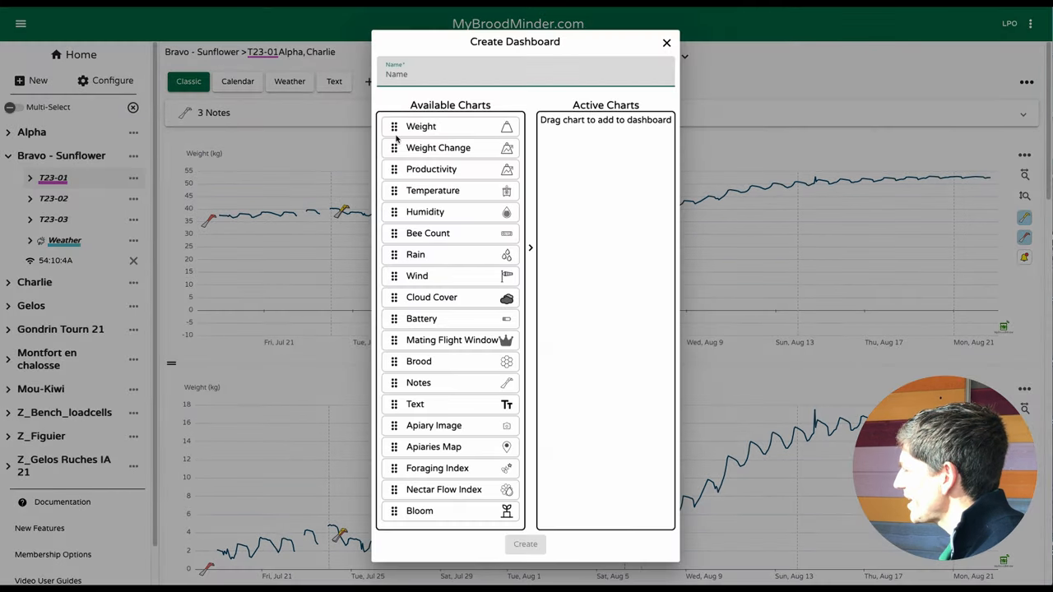
pyautogui.moveTo(422, 125); pyautogui.dragTo(592, 125)
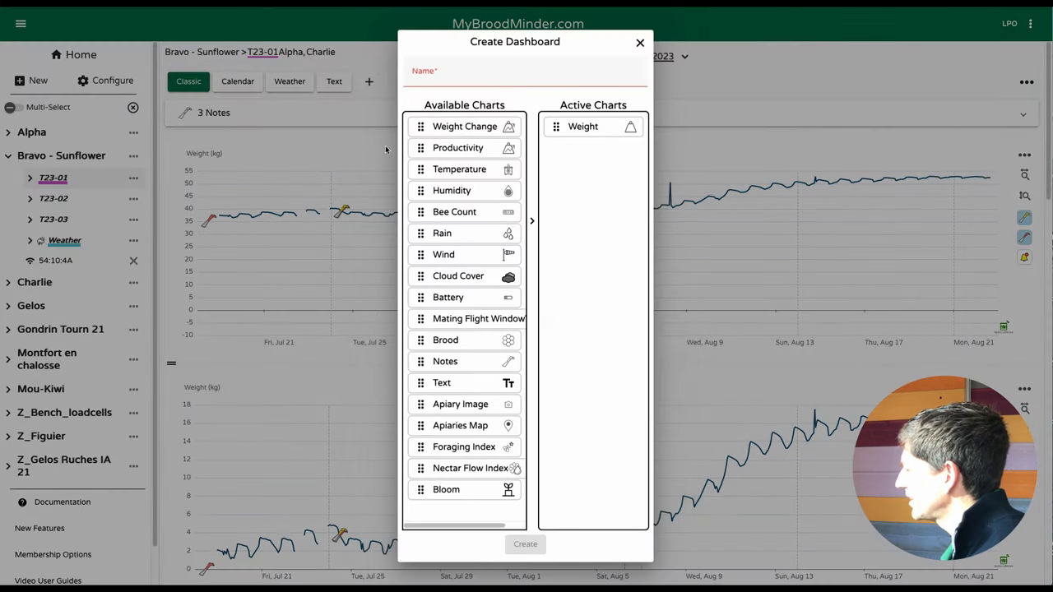
pyautogui.click(458, 148)
pyautogui.write('Weight')
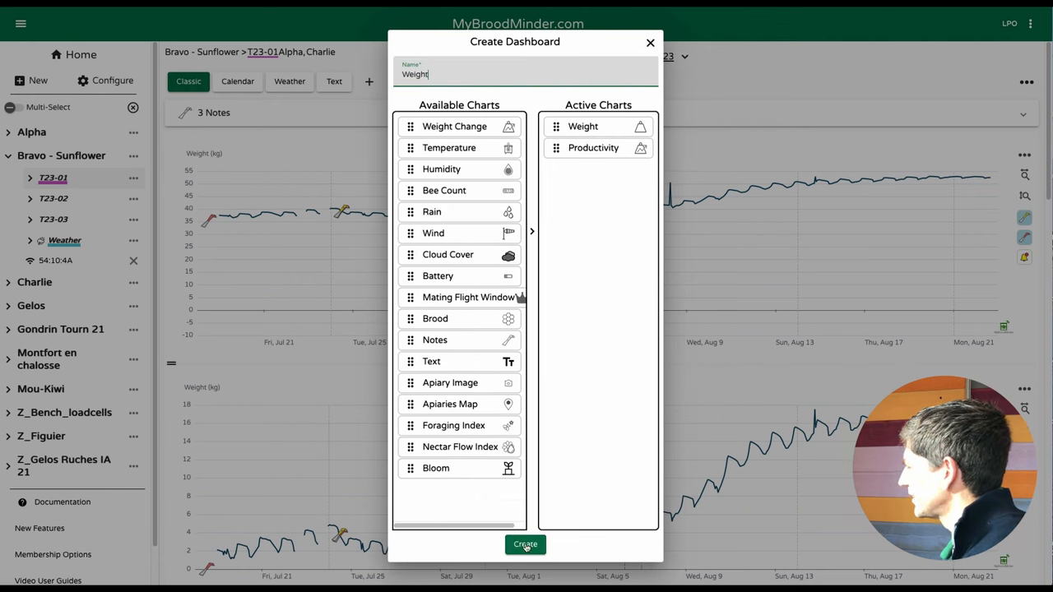
pyautogui.click(525, 545)
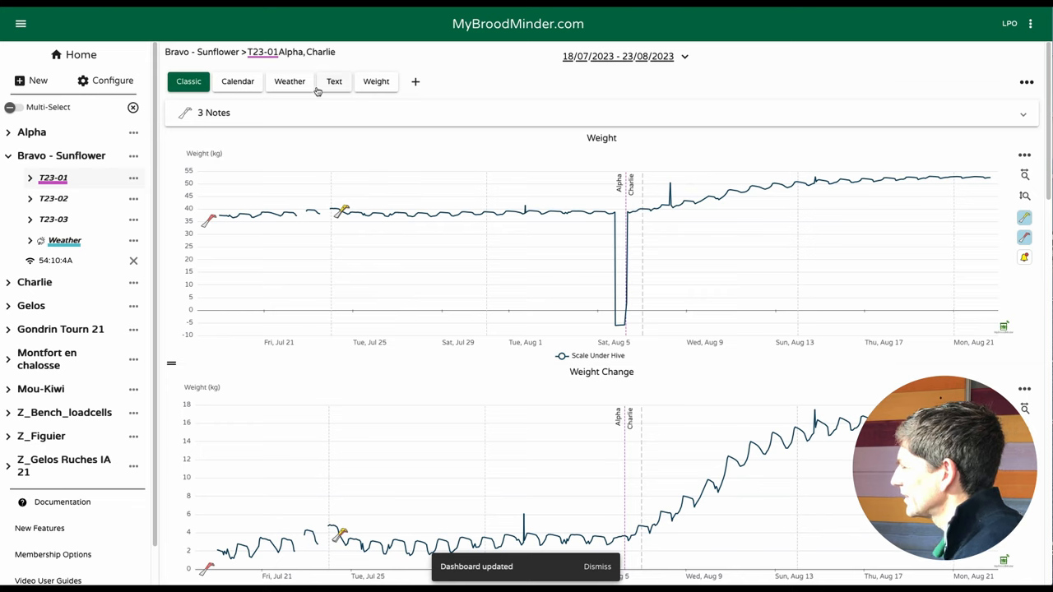
# - Show the new Weight dashboard with T23-01's weight curve and productivity chart for July–August 2023
pyautogui.click(376, 80)
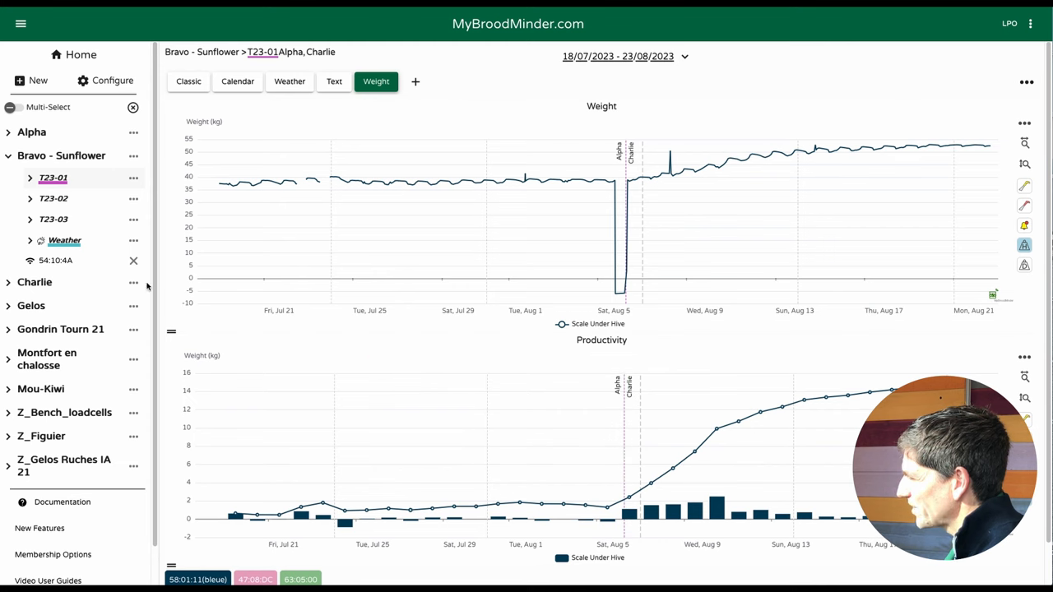
pyautogui.moveTo(134, 260)
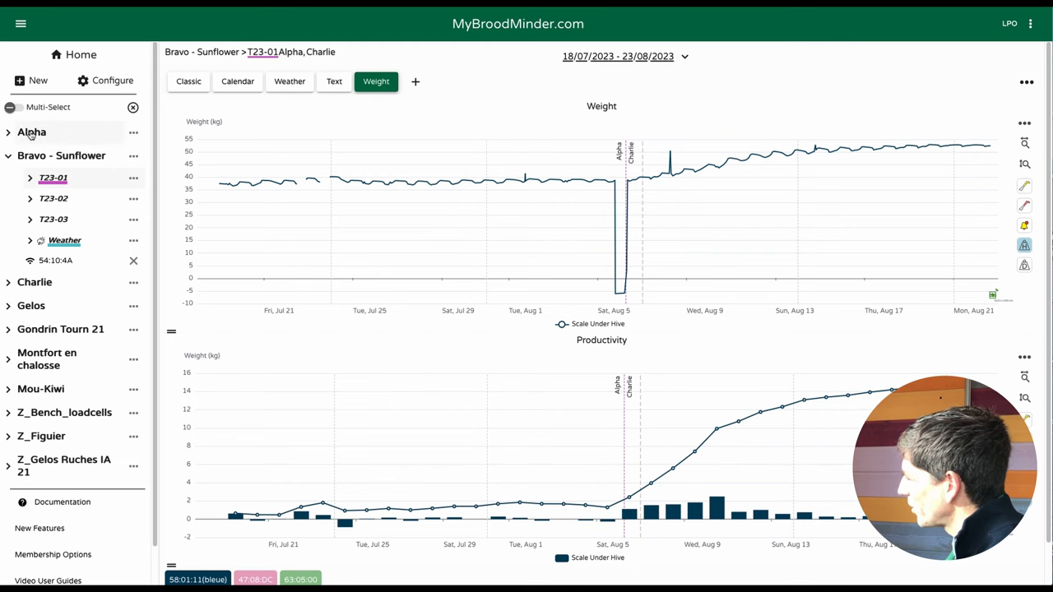
pyautogui.moveTo(635, 156)
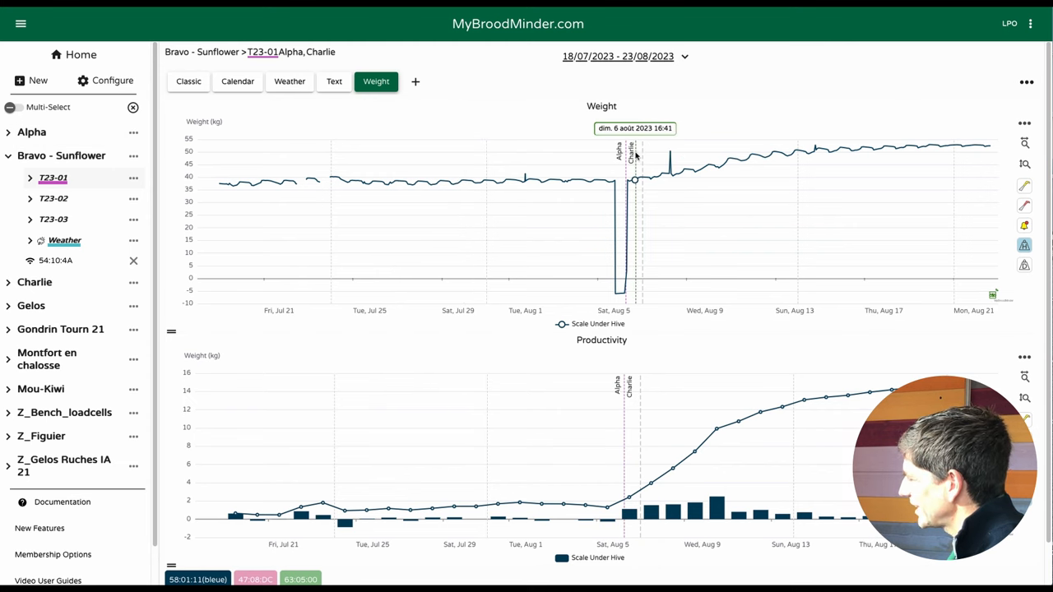
pyautogui.moveTo(725, 388)
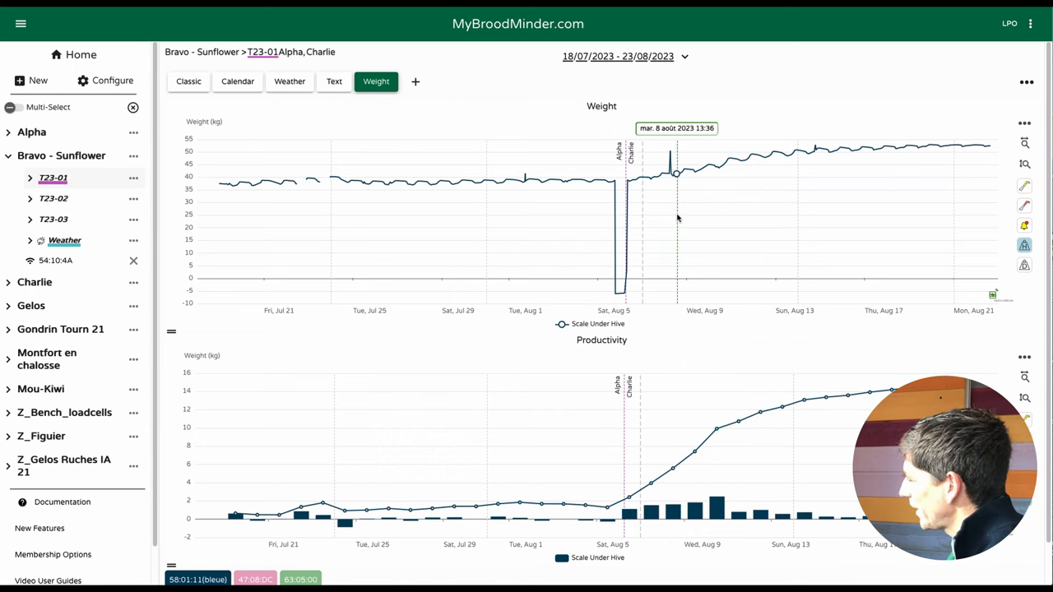
pyautogui.moveTo(639, 352)
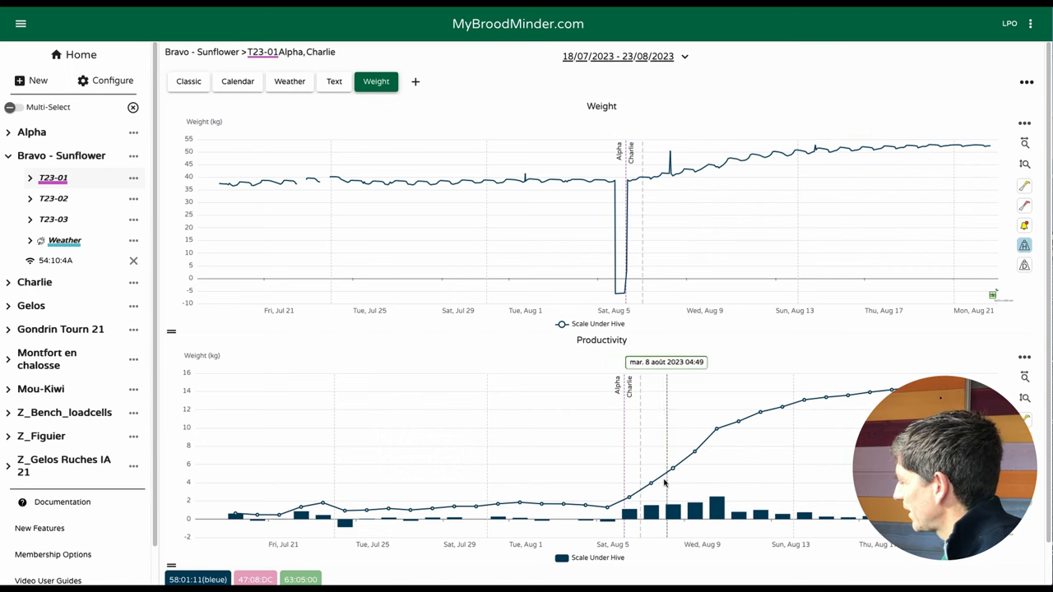
pyautogui.moveTo(820, 375)
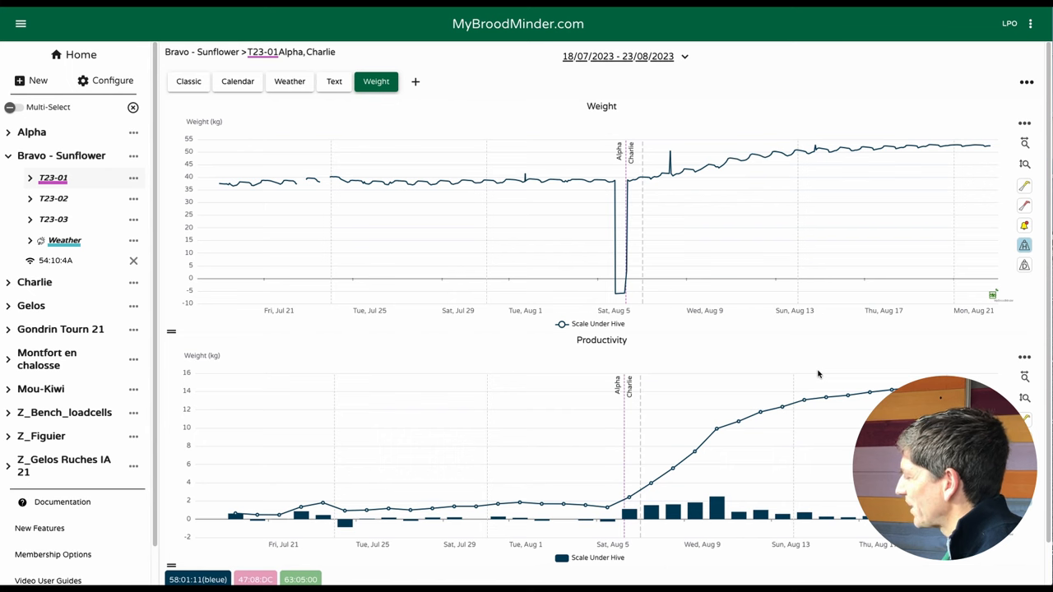
pyautogui.moveTo(634, 513)
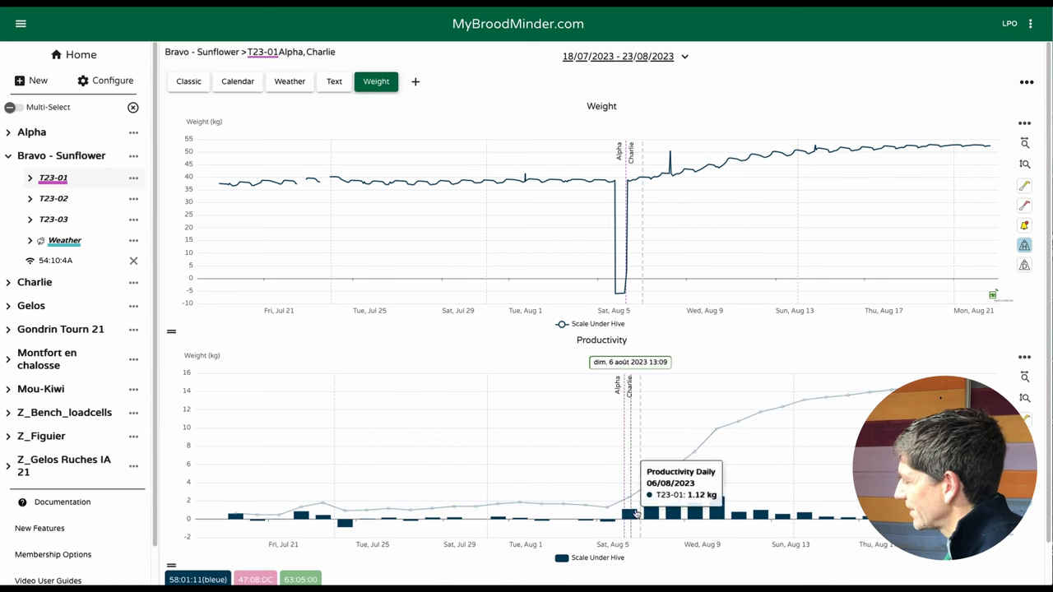
pyautogui.moveTo(652, 517)
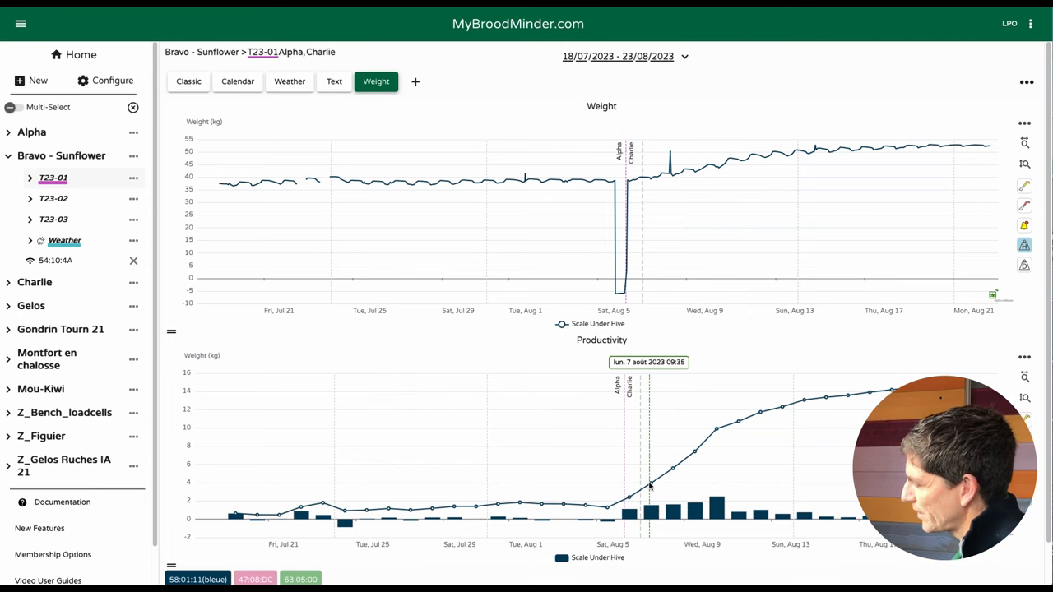
pyautogui.moveTo(235, 514)
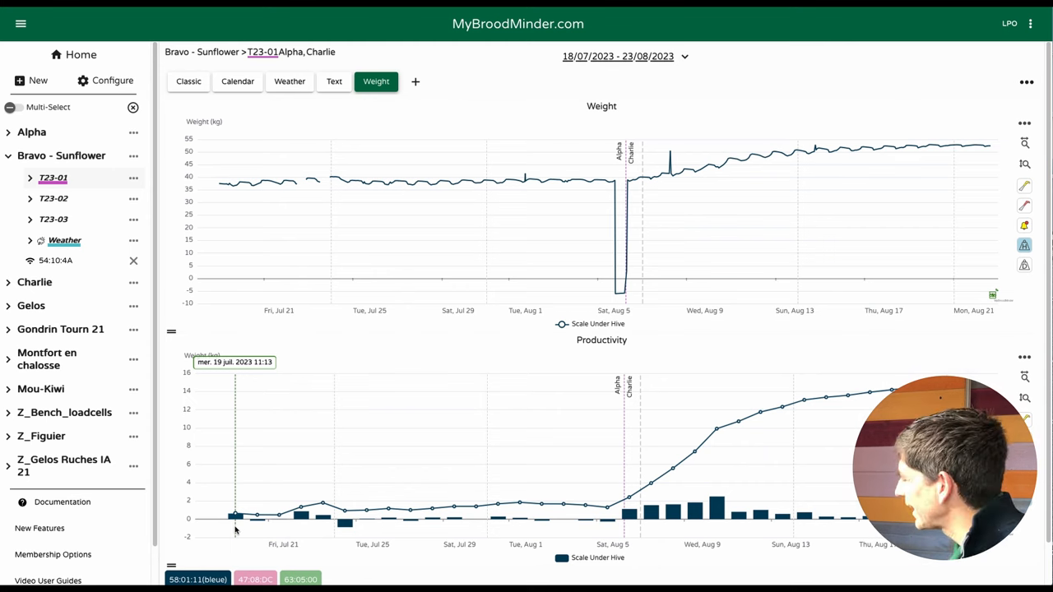
pyautogui.moveTo(793, 457)
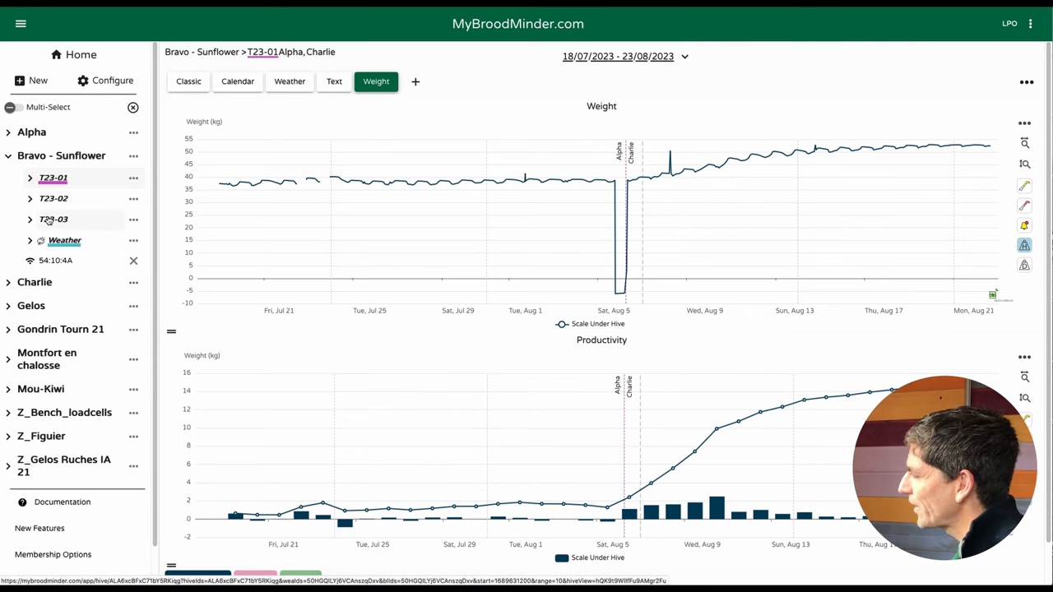
# - Switch the Weight dashboard to hive T23-03 under Bravo - Sunflower
pyautogui.click(53, 219)
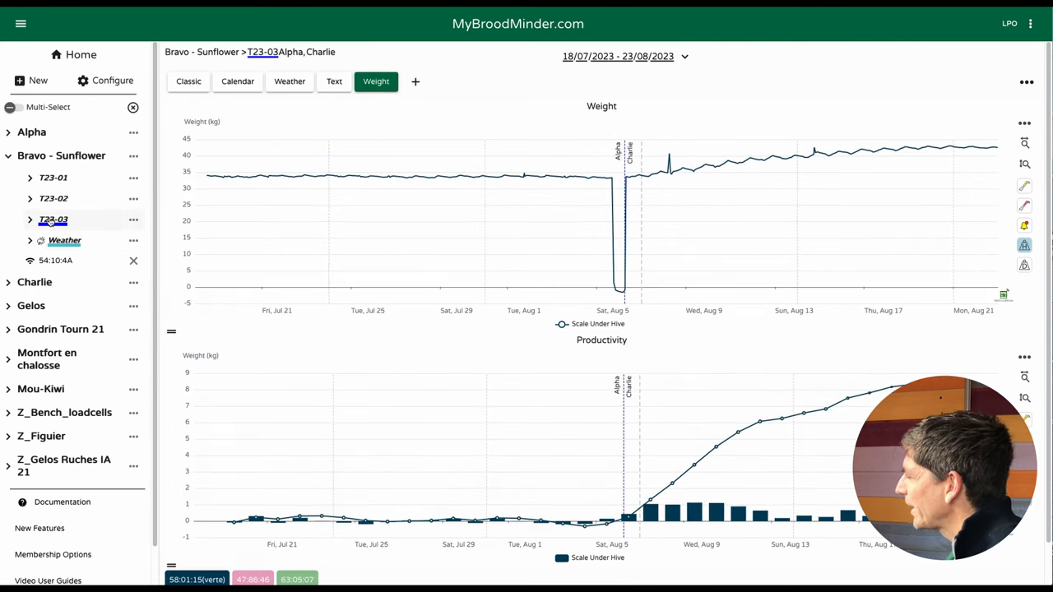